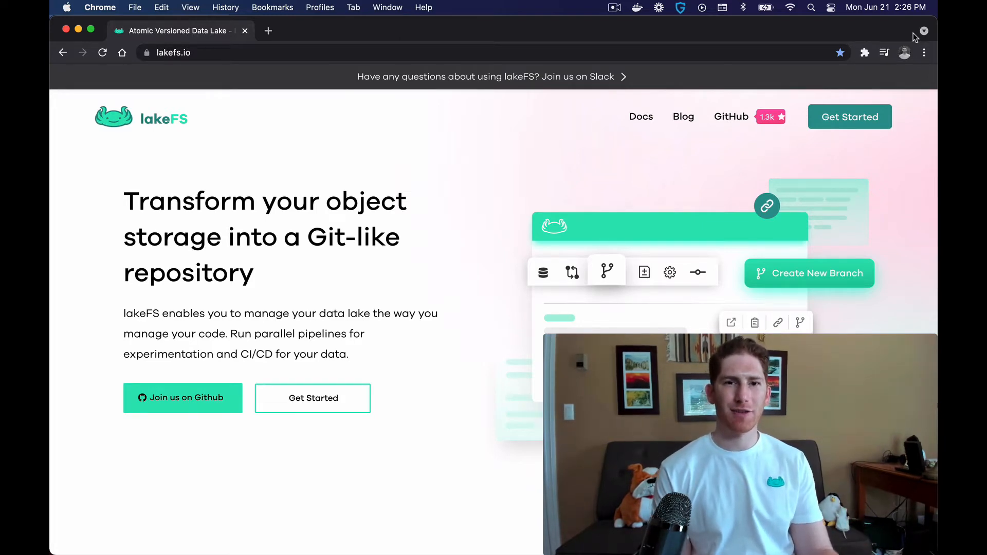
Open the lakeFS Docs and go to the Quickstart installation guide.
left_click(639, 117)
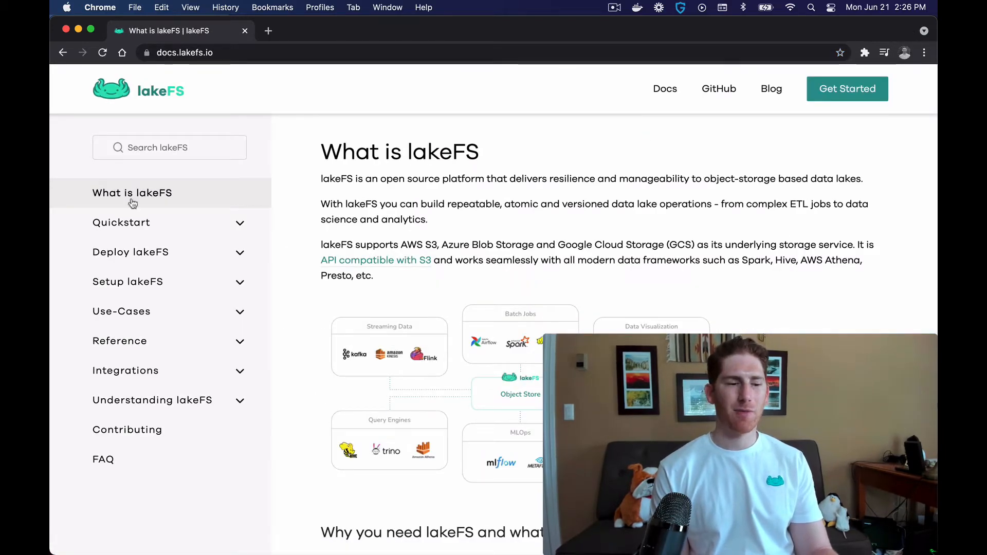
left_click(120, 222)
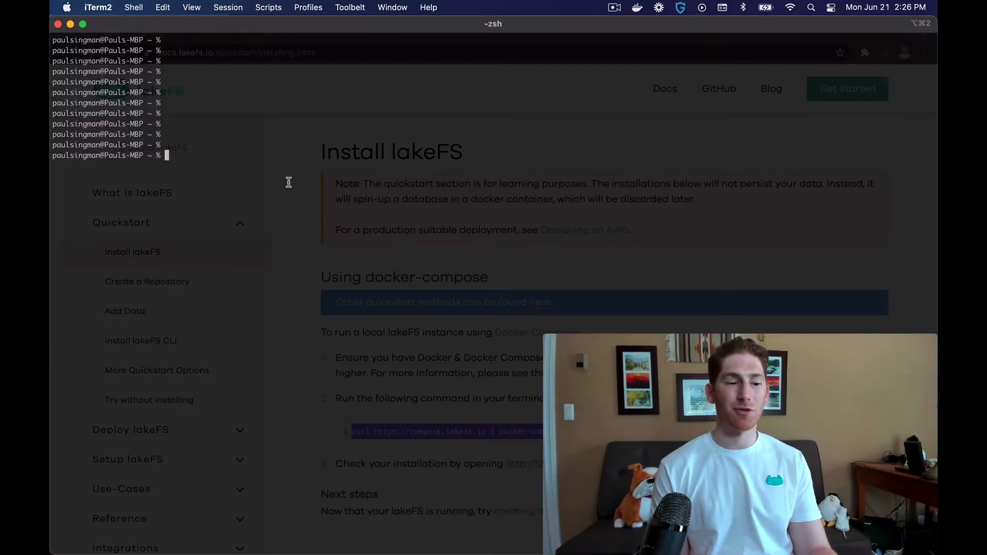
type("curl https://compose.lakefs.io | docker-compose -f - up")
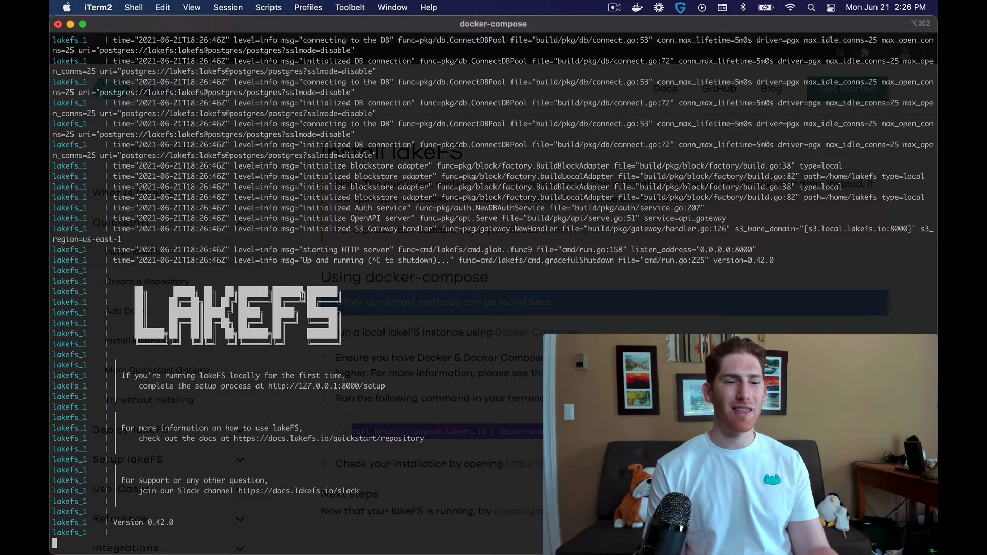
mouse_move(264, 382)
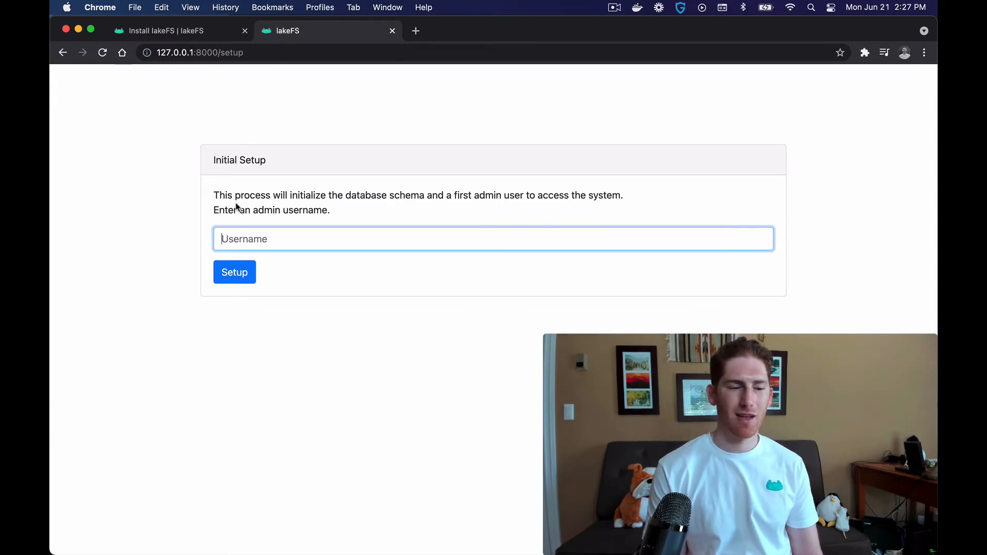
Enter 'admin' as the first user's name and submit setup to initialize lakeFS.
type("admin")
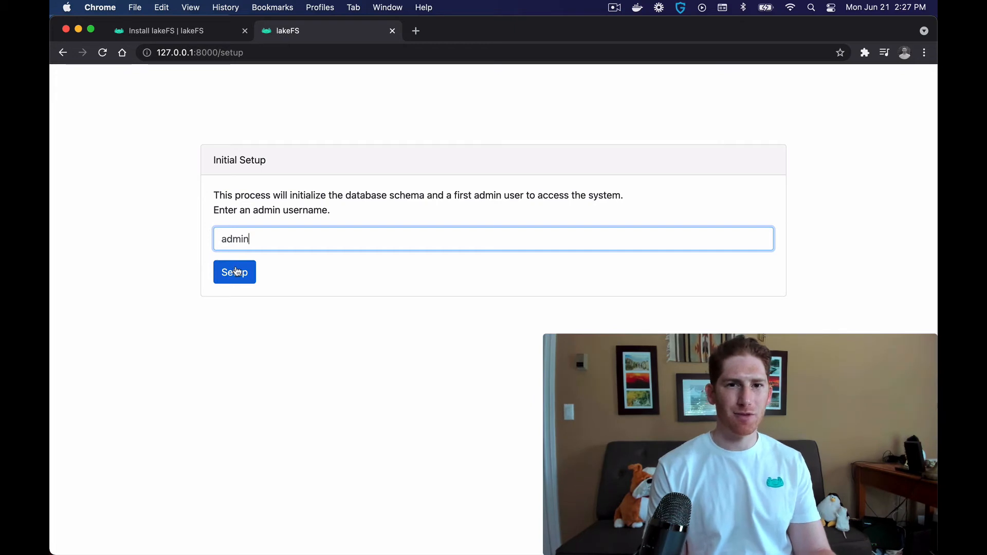
left_click(234, 271)
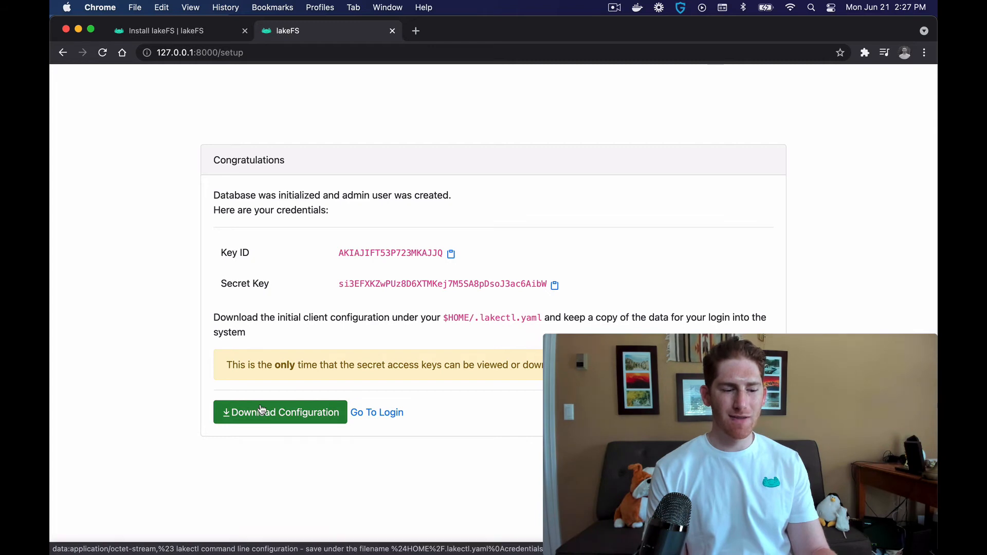
Download and open lakectl.yaml with the admin credentials, then go to the login page.
left_click(279, 412)
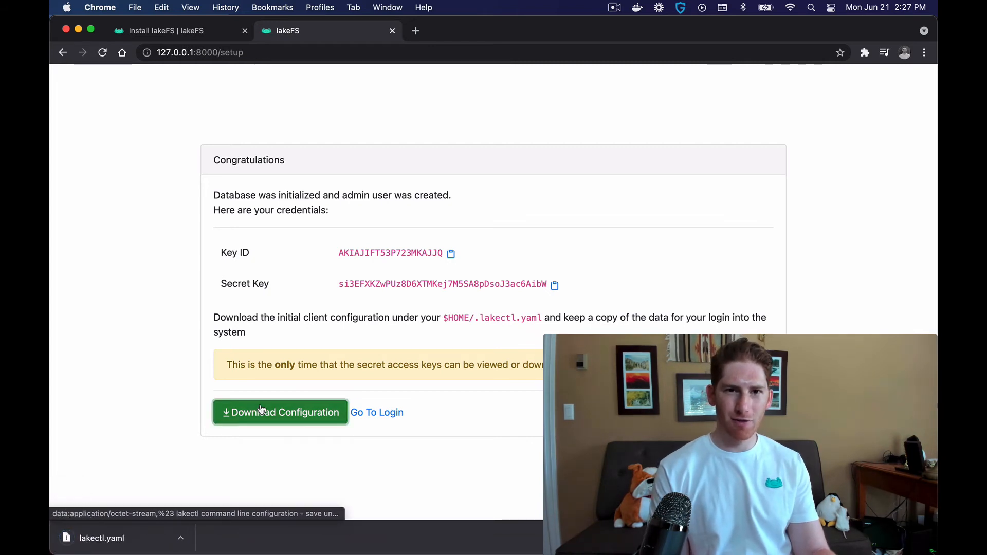
left_click(181, 537)
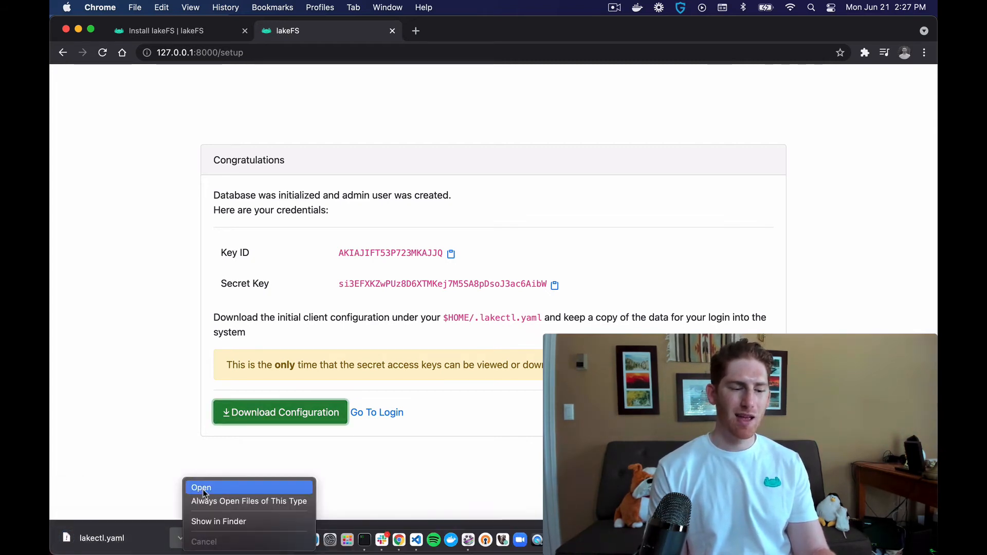
left_click(201, 487)
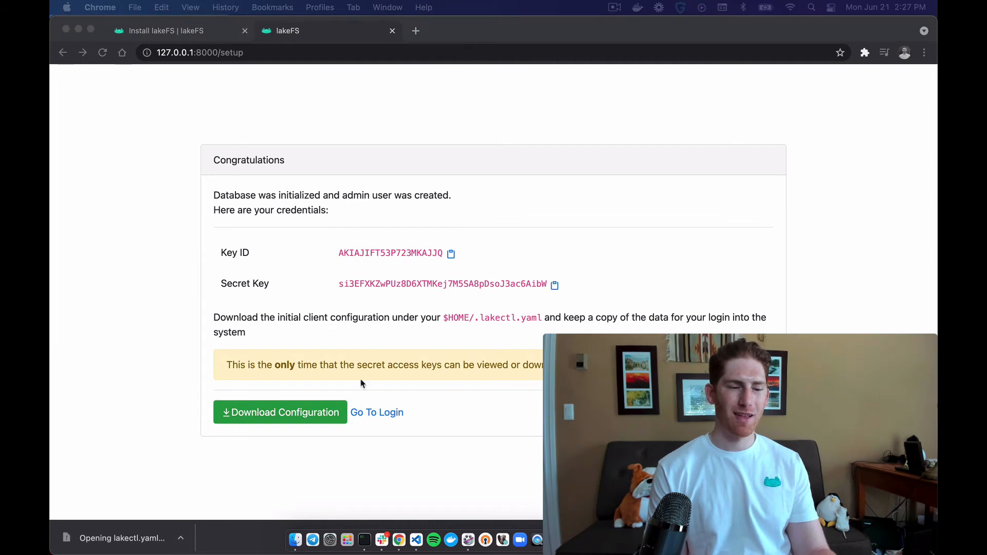
left_click(376, 412)
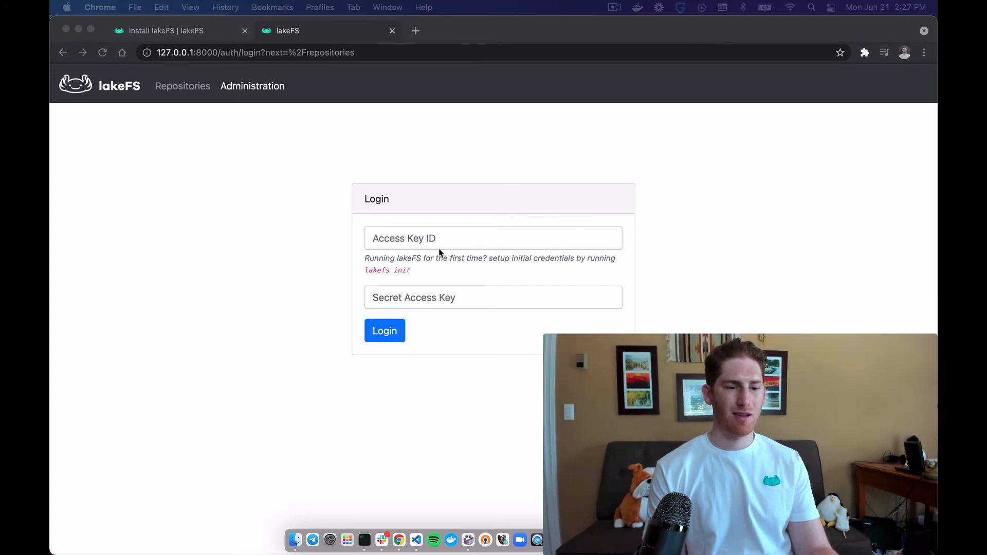
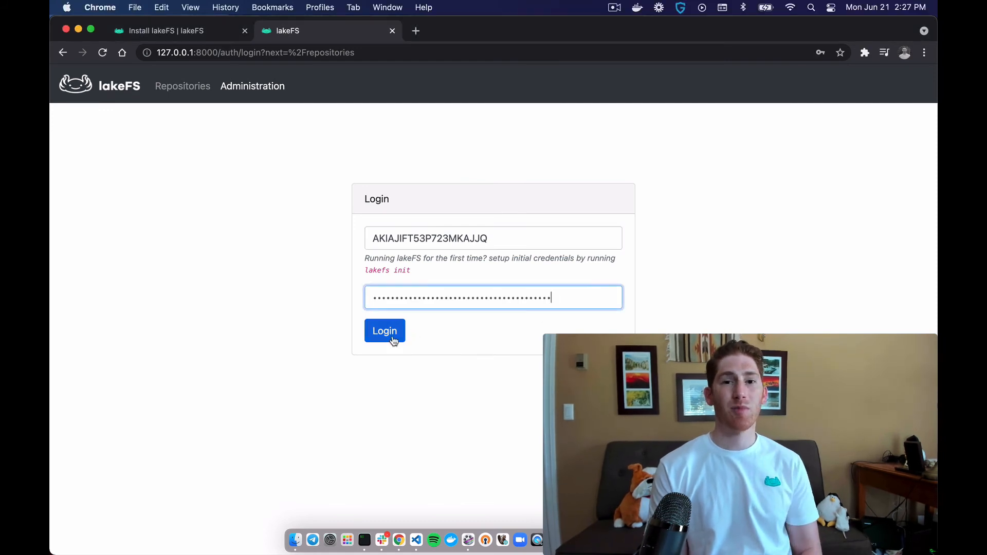
left_click(384, 331)
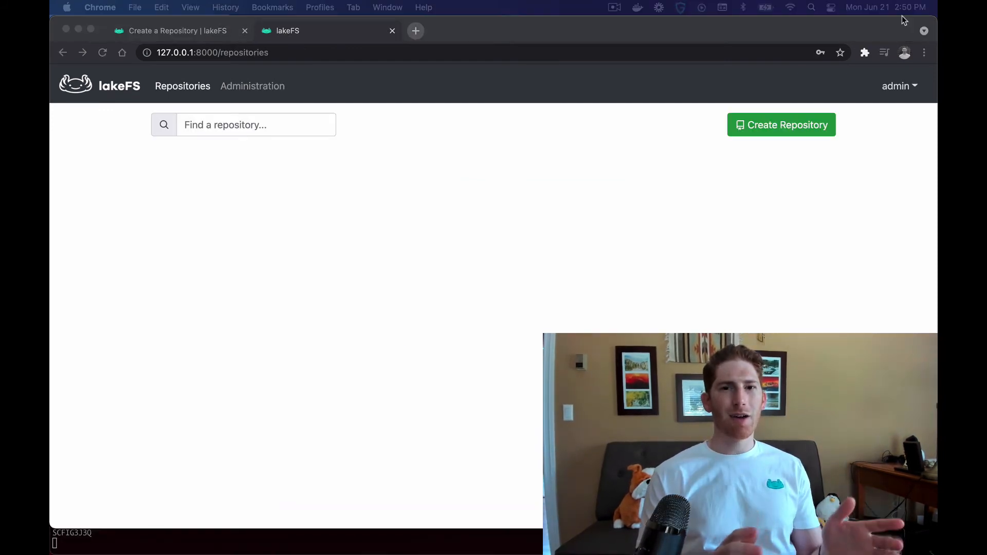